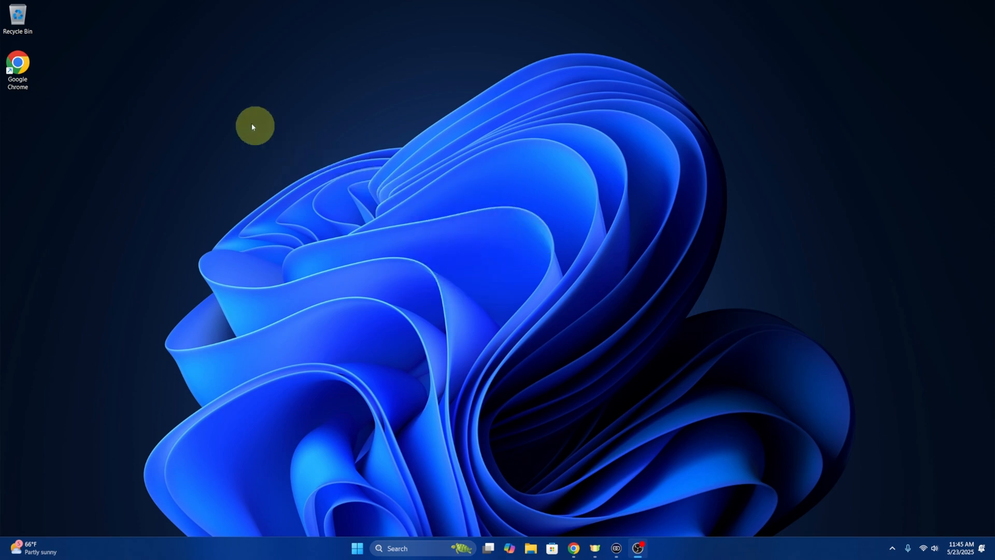
- Launch File Explorer at Home and bring up the navigation pane's display options menu
{"action": "left_click", "coordinate": [20, 11]}
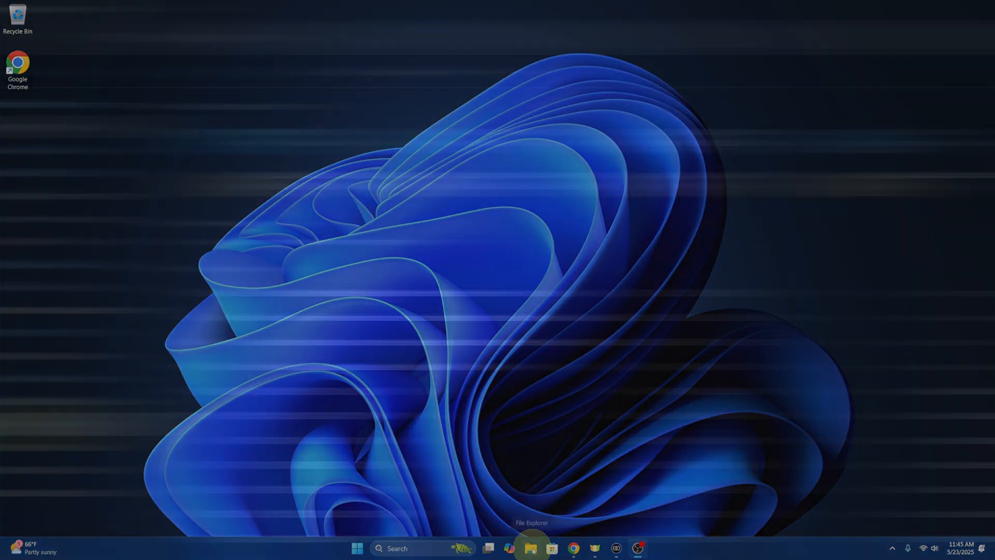
{"action": "left_click", "coordinate": [531, 548]}
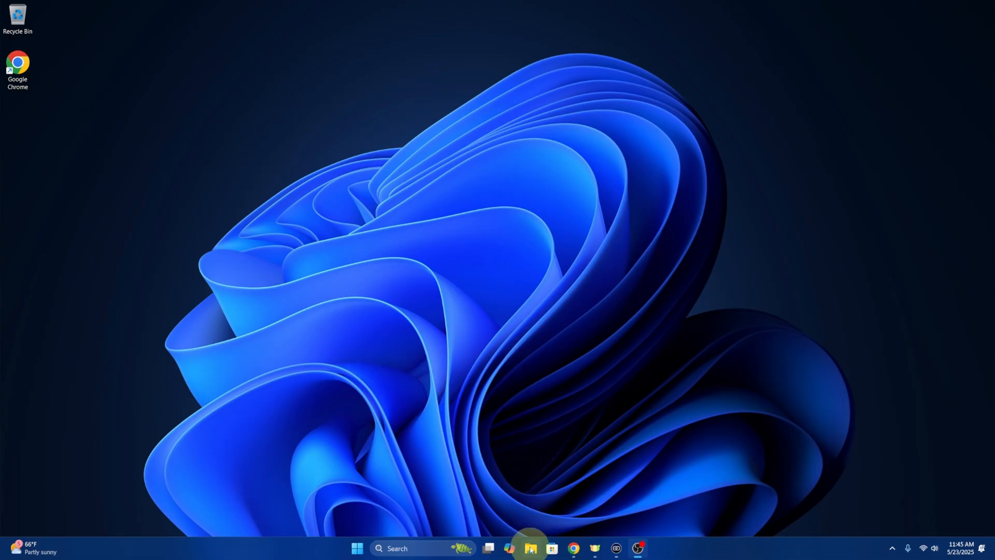
{"action": "left_click", "coordinate": [531, 548]}
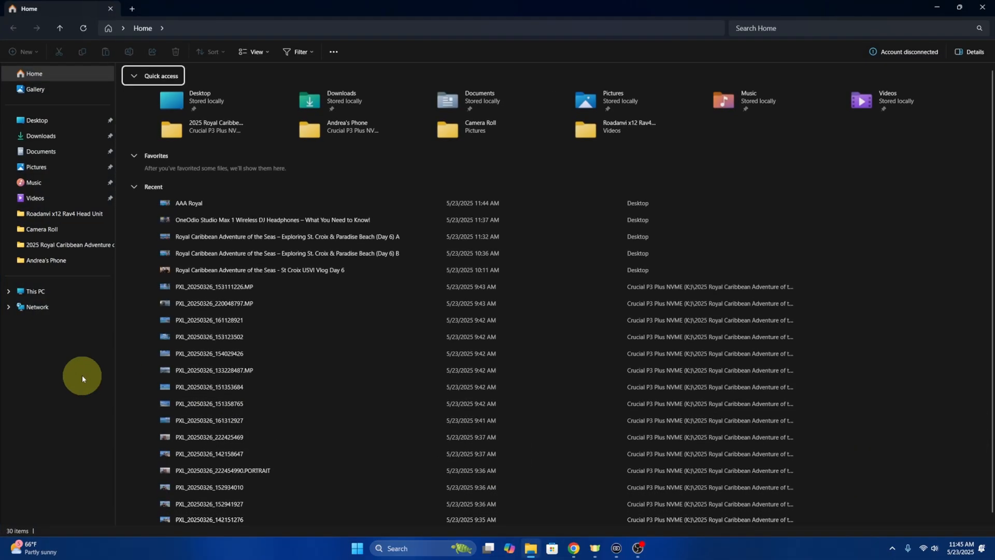
{"action": "mouse_move", "coordinate": [71, 167]}
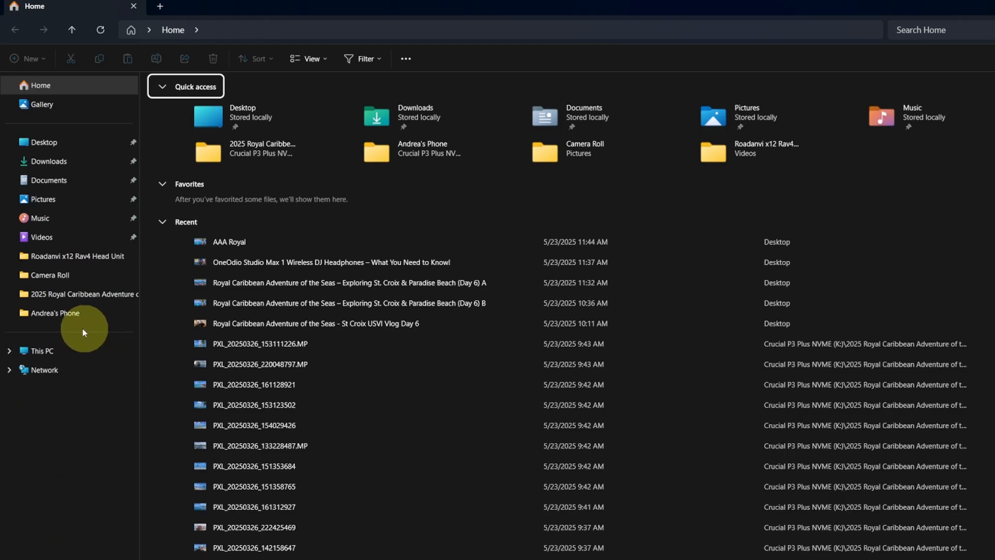
{"action": "mouse_move", "coordinate": [95, 124]}
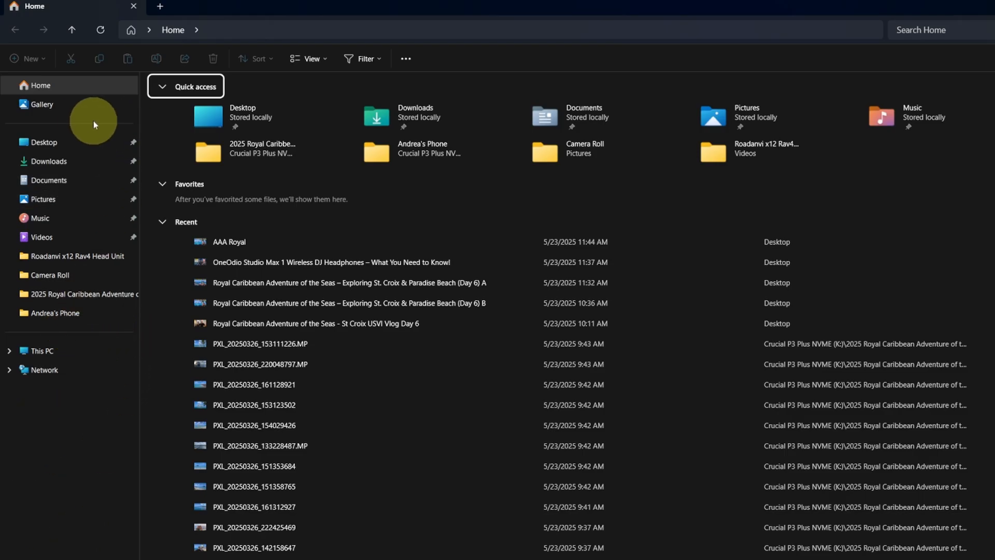
{"action": "mouse_move", "coordinate": [145, 302]}
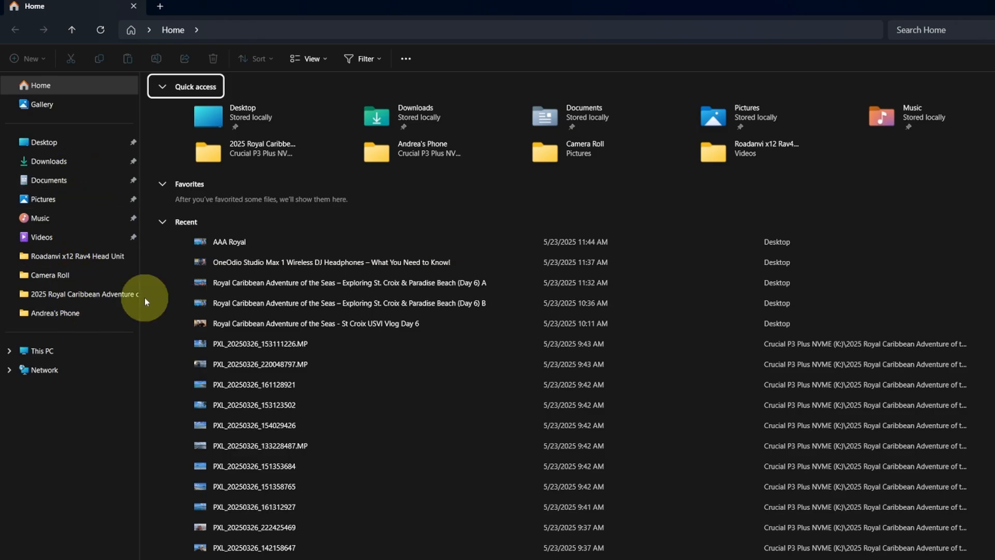
{"action": "mouse_move", "coordinate": [96, 337]}
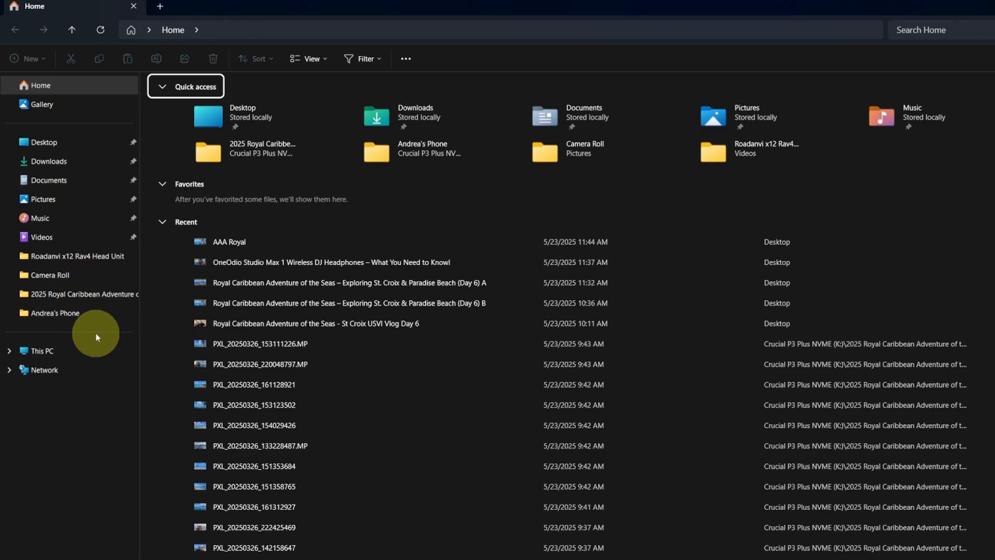
{"action": "right_click", "coordinate": [96, 337]}
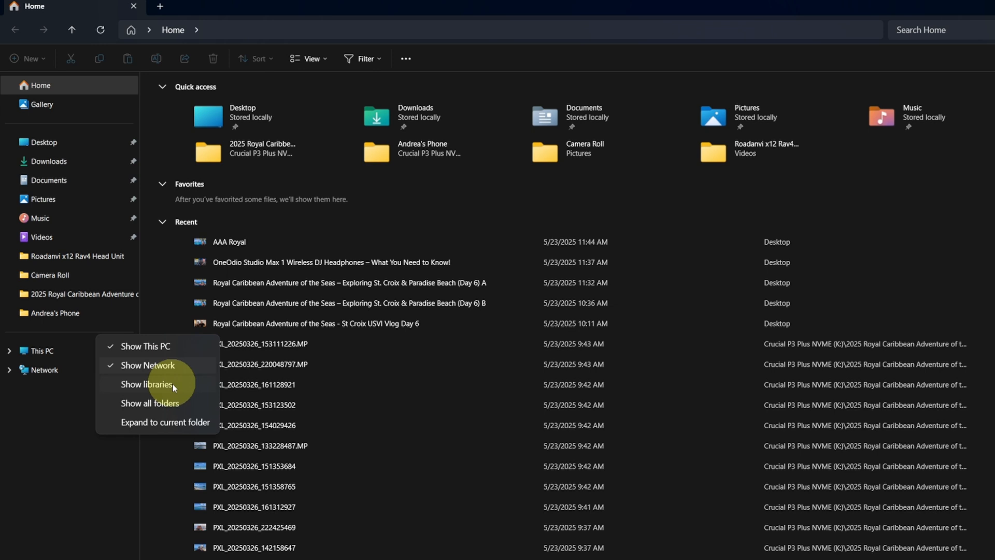
{"action": "mouse_move", "coordinate": [127, 406]}
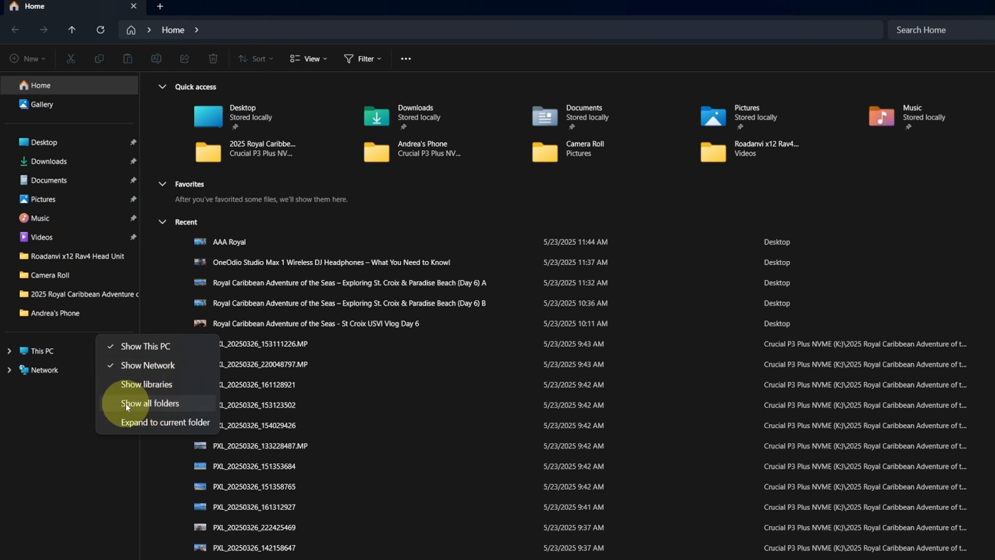
- Turn on Show all folders in the navigation pane
{"action": "left_click", "coordinate": [151, 403]}
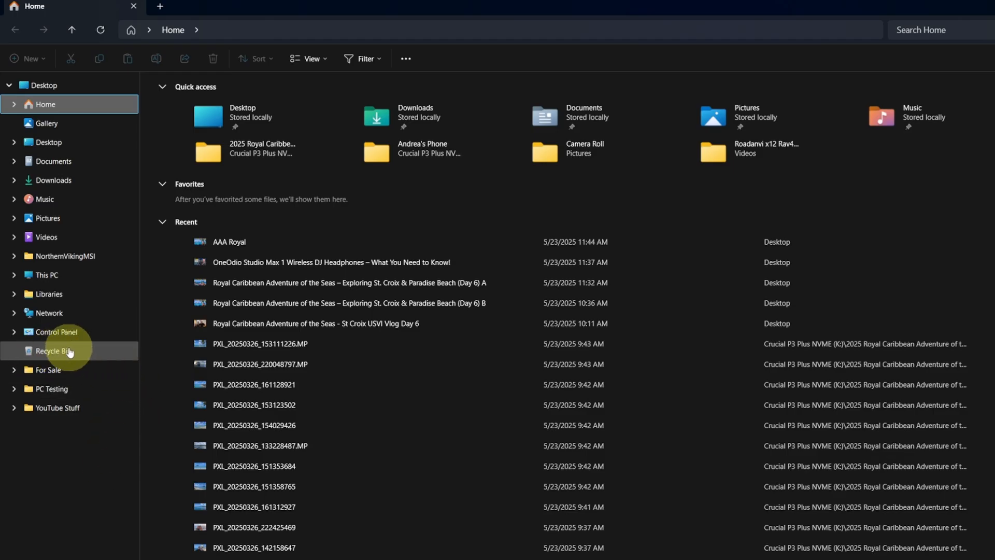
{"action": "mouse_move", "coordinate": [74, 152]}
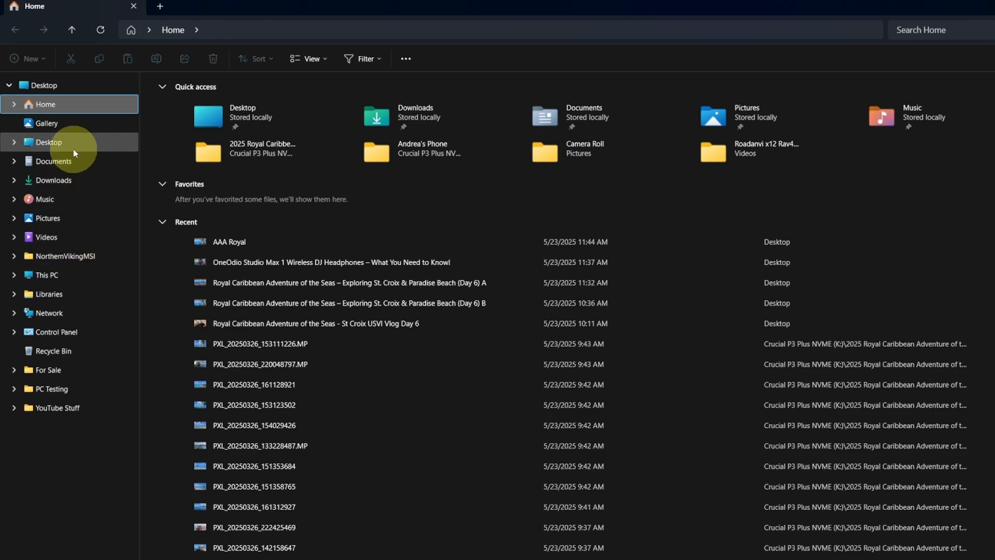
- Open Desktop, then empty the Recycle Bin and confirm permanent deletion
{"action": "left_click", "coordinate": [48, 142]}
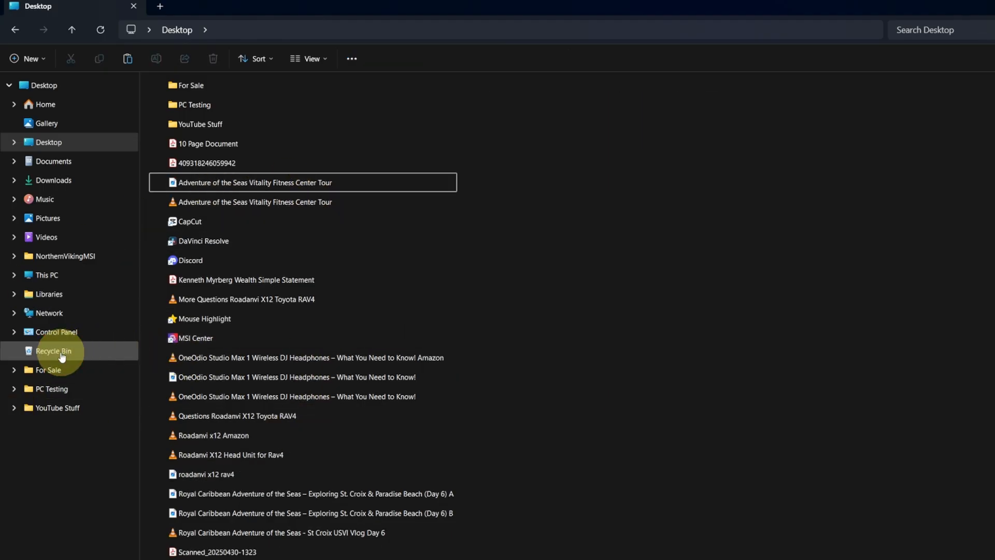
{"action": "right_click", "coordinate": [53, 350]}
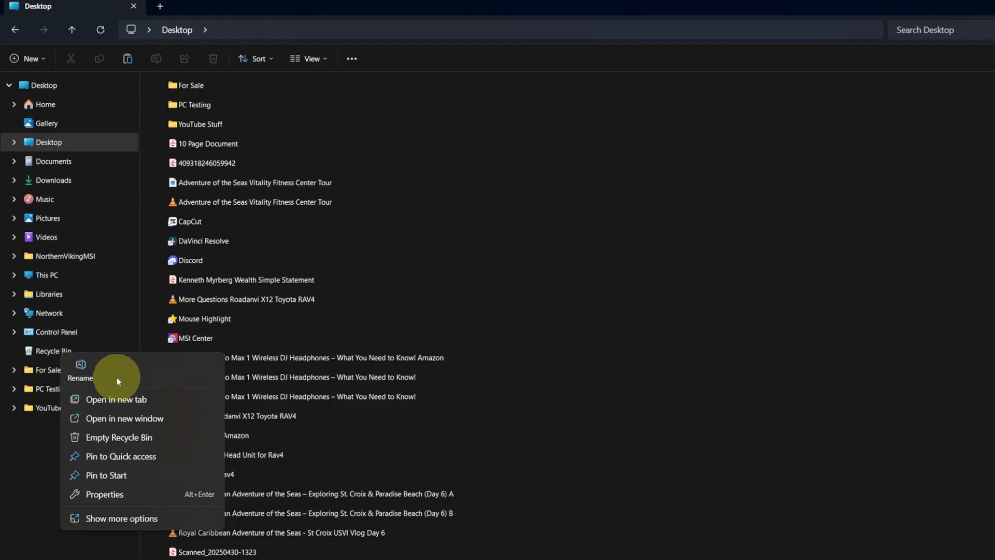
{"action": "mouse_move", "coordinate": [131, 445]}
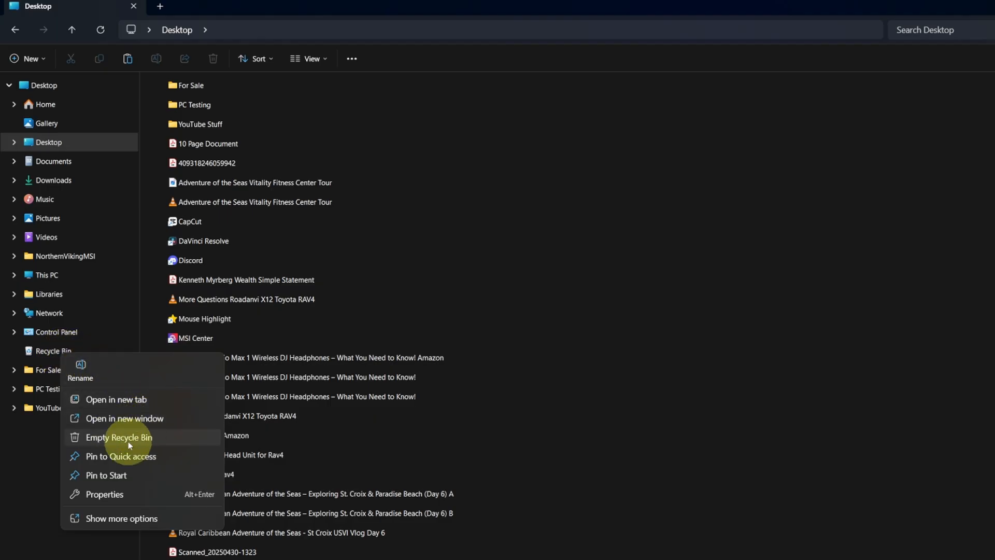
{"action": "left_click", "coordinate": [128, 436]}
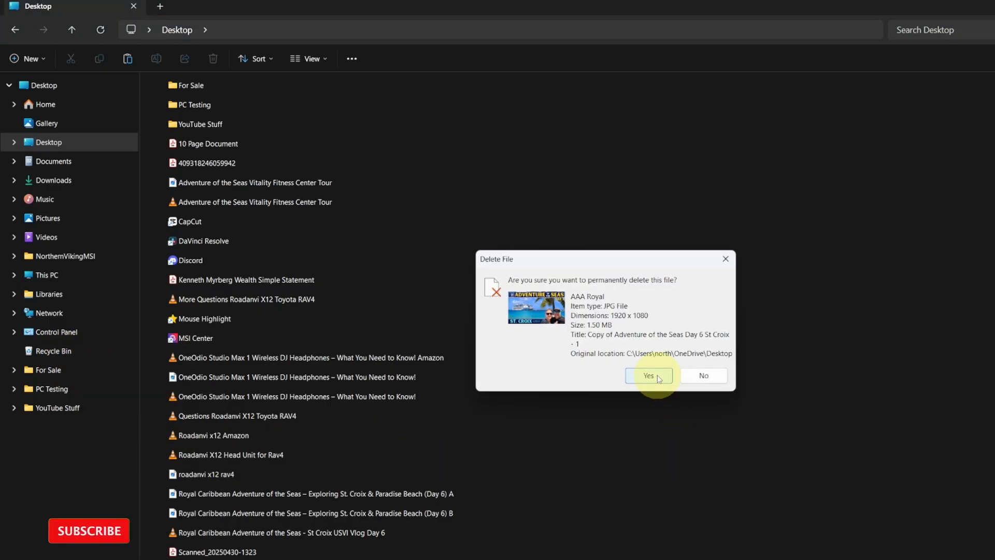
{"action": "left_click", "coordinate": [649, 375]}
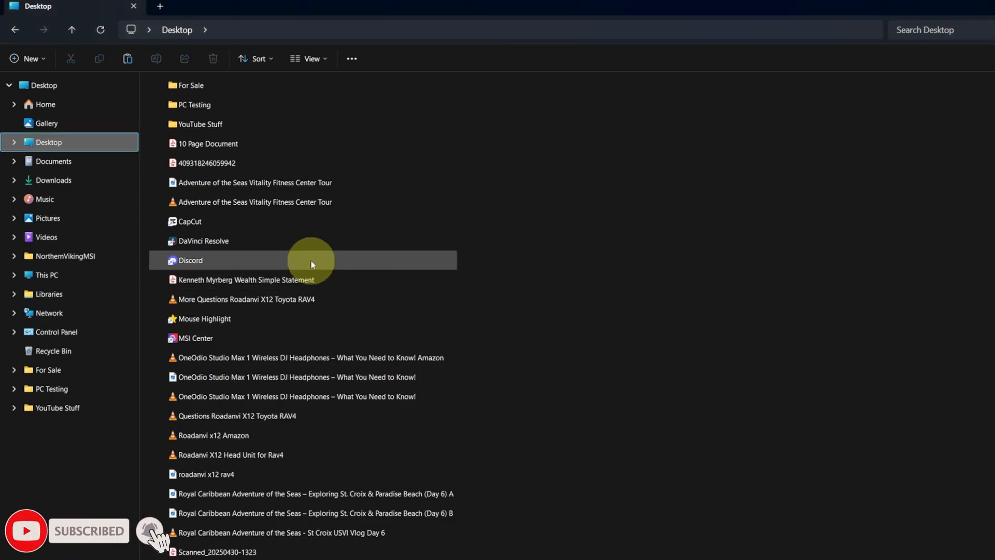
{"action": "mouse_move", "coordinate": [83, 352]}
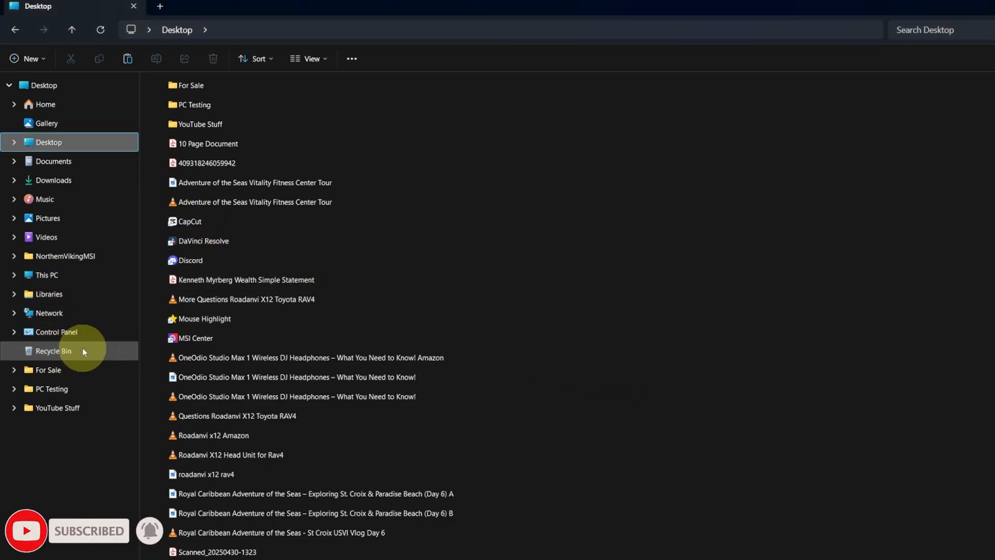